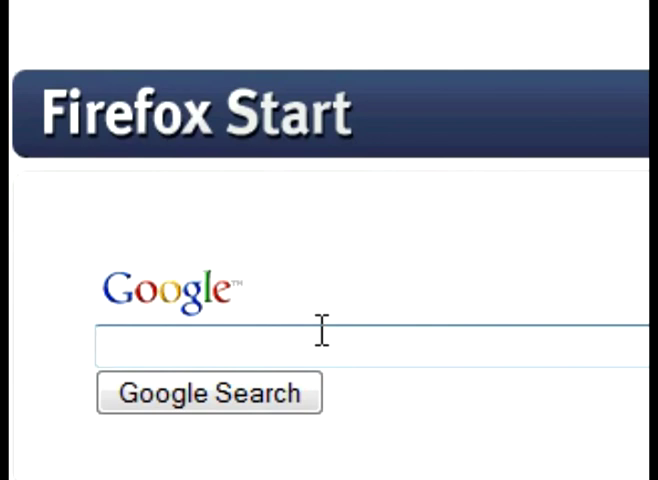
# - Search Google for 'speakonia' using the autocomplete suggestion
pyautogui.write('speako')
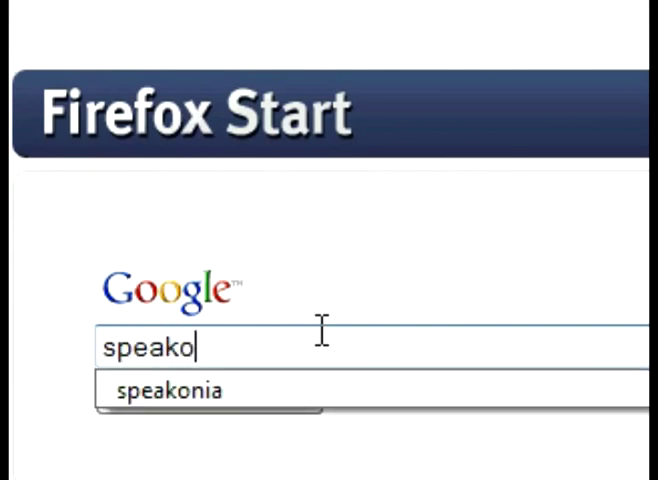
pyautogui.click(180, 390)
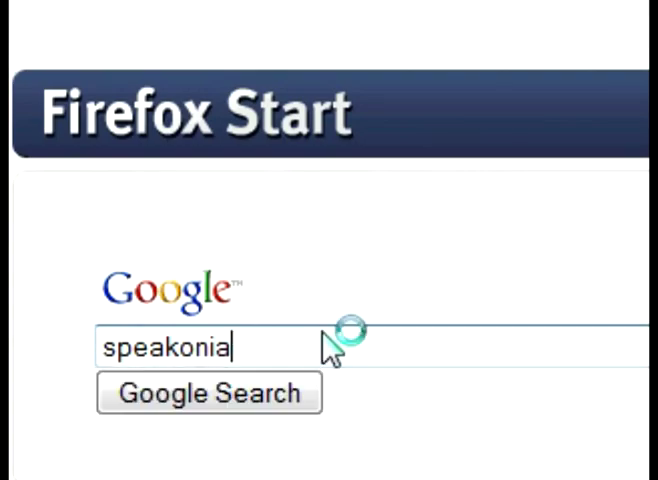
pyautogui.click(209, 393)
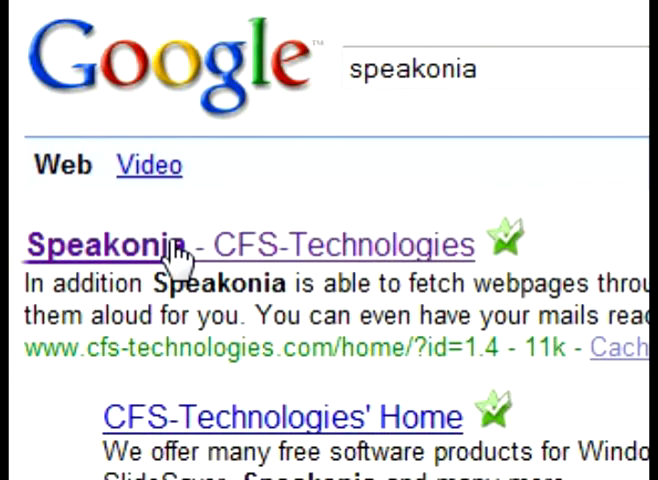
pyautogui.moveTo(350, 290)
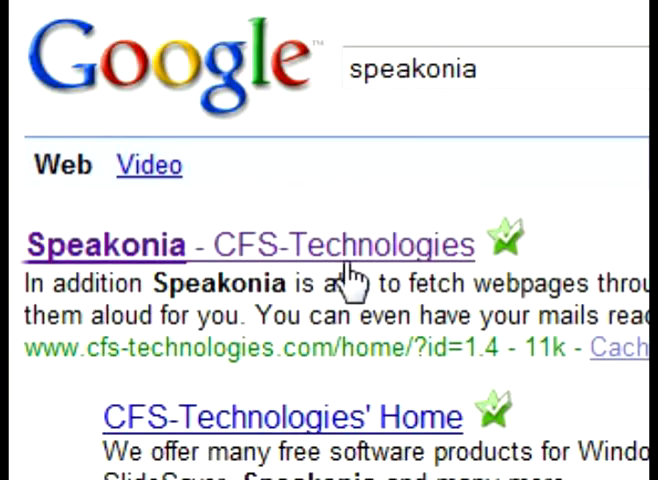
# - Scroll through the Speakonia search results and back to the CFS-Technologies result
pyautogui.scroll(-3)
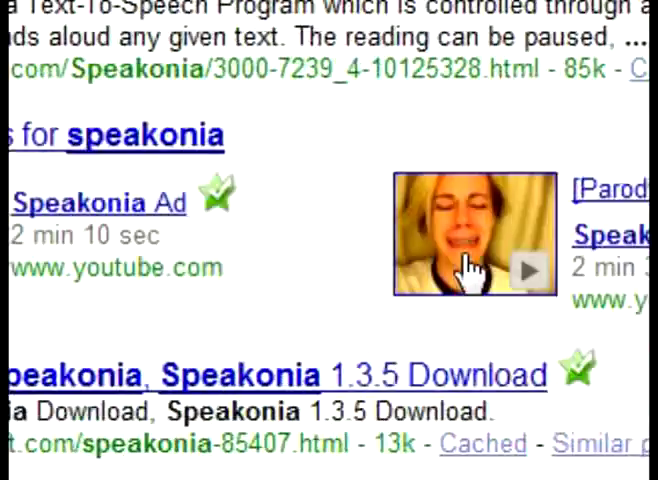
pyautogui.scroll(3)
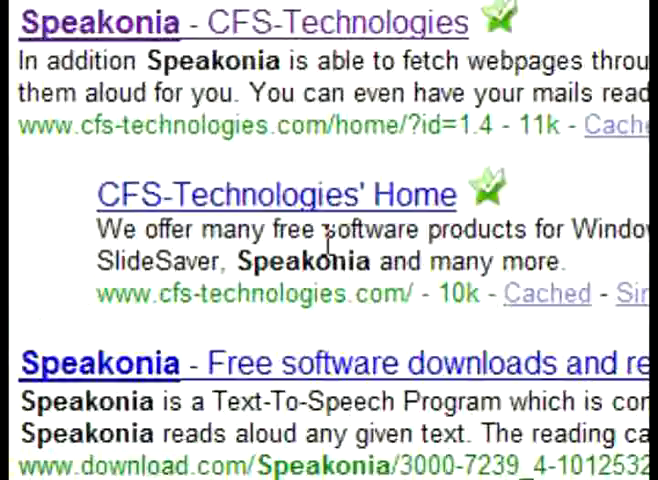
pyautogui.scroll(3)
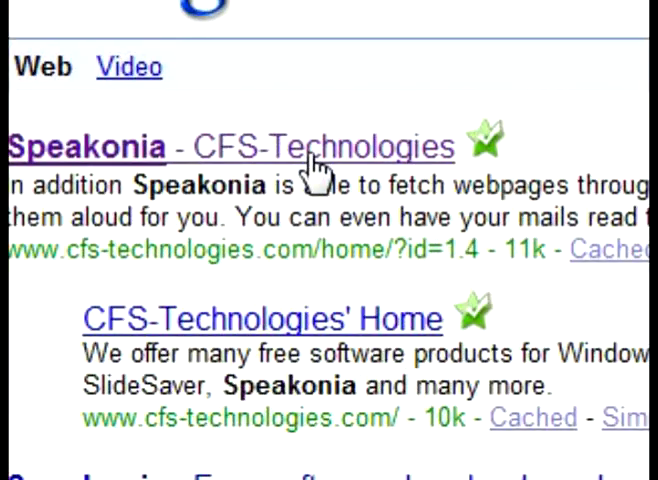
pyautogui.moveTo(345, 155)
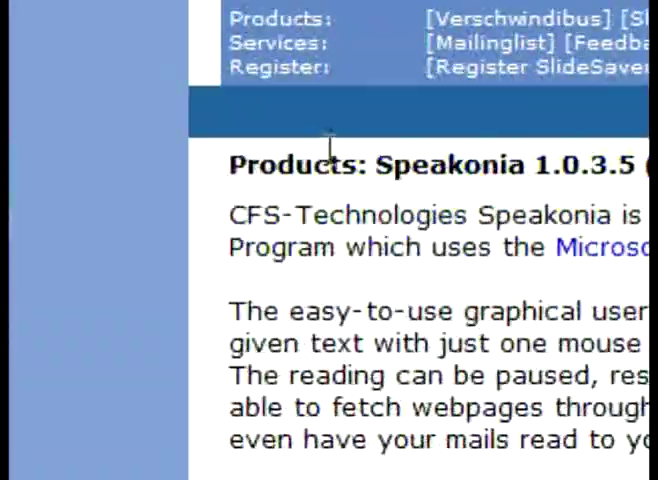
# - Scroll to the download section and start downloading speakoniasetup-1.0.exe
pyautogui.scroll(-3)
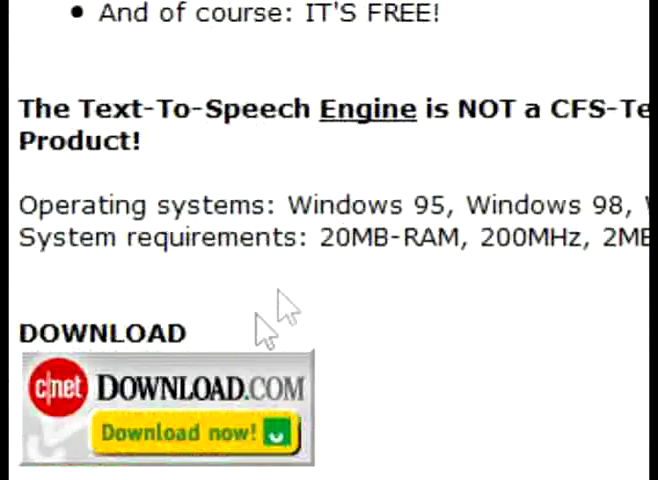
pyautogui.scroll(-3)
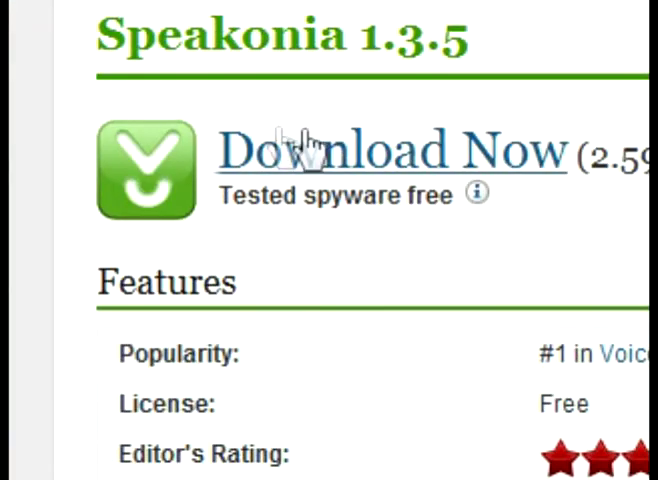
pyautogui.click(390, 150)
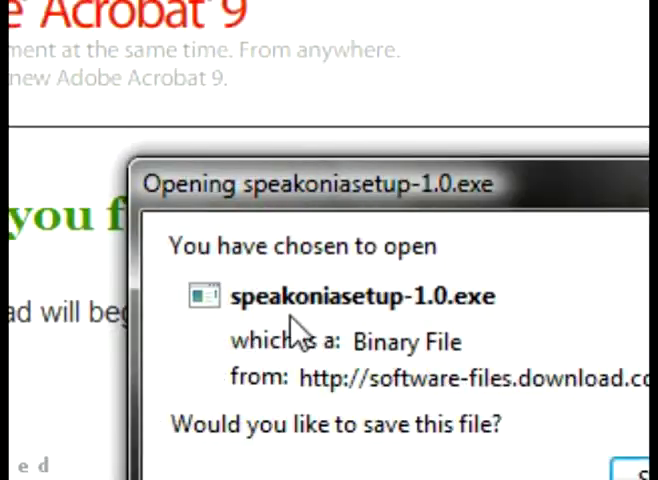
# - Cancel the speakoniasetup-1.0.exe prompt and go back to the Firefox Start page
pyautogui.scroll(-3)
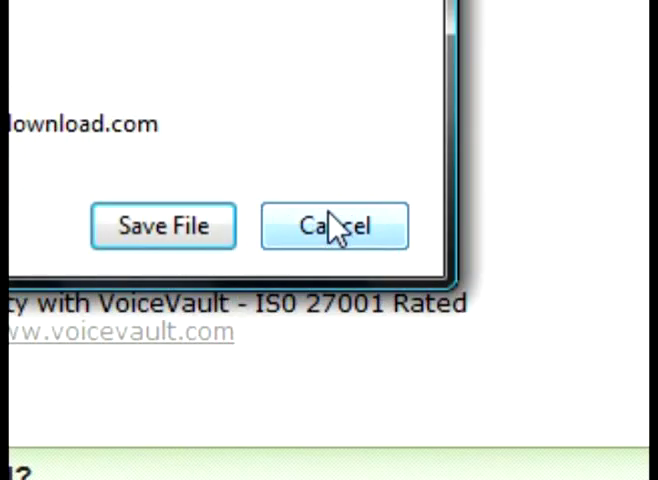
pyautogui.click(334, 226)
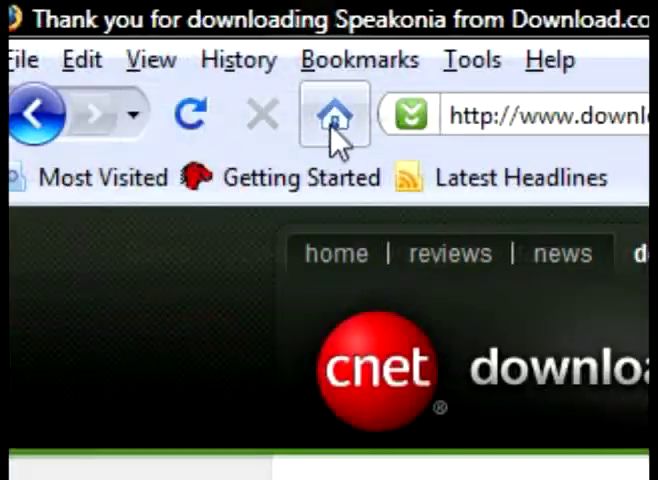
pyautogui.click(333, 113)
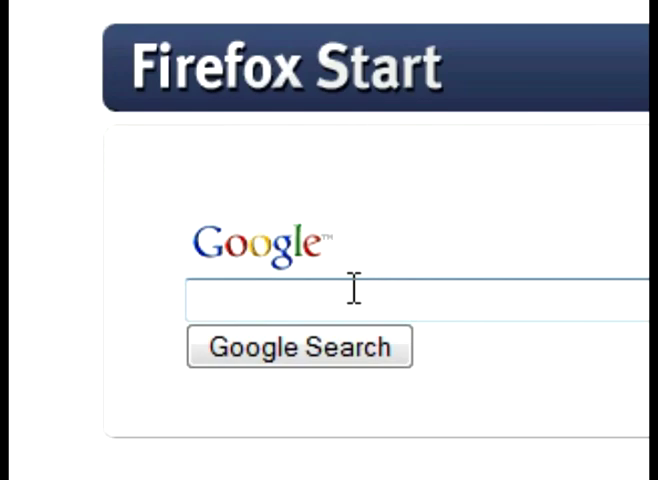
# - Search 'bytecool' and open the ByteCool website's Resources list
pyautogui.write('bytecool')
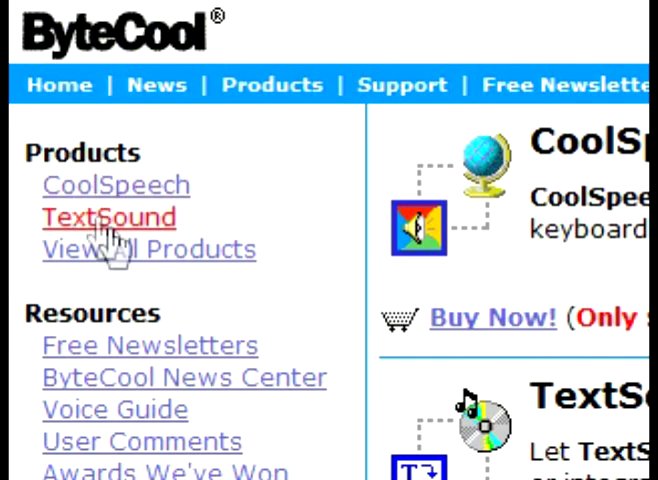
pyautogui.scroll(-3)
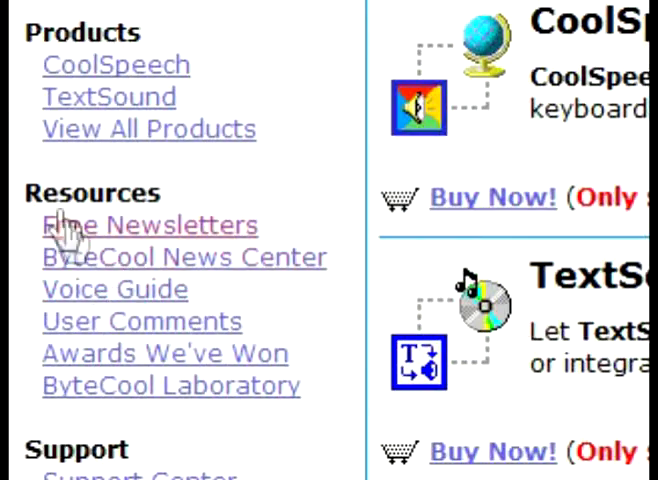
pyautogui.moveTo(110, 290)
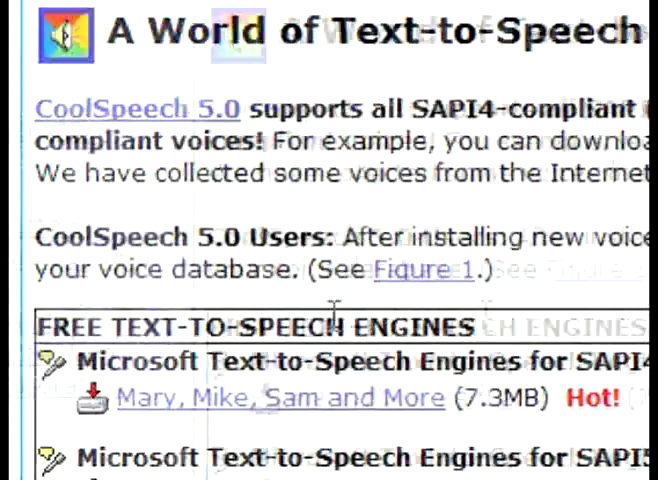
# - Scroll to free text-to-speech engines and save the 'Mary, Mike, Sam and More' download
pyautogui.scroll(-3)
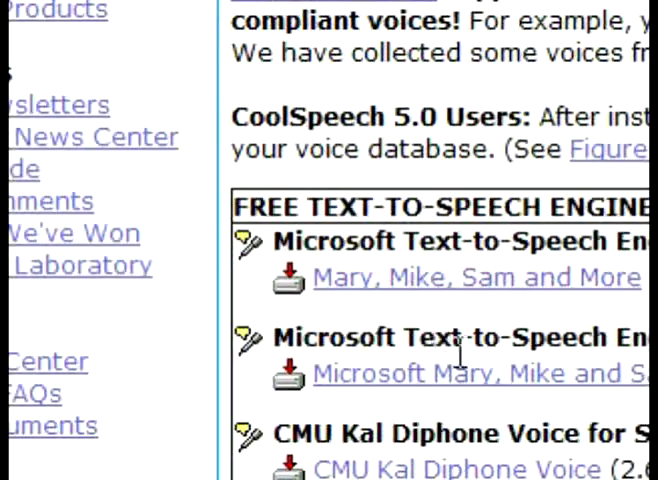
pyautogui.scroll(-3)
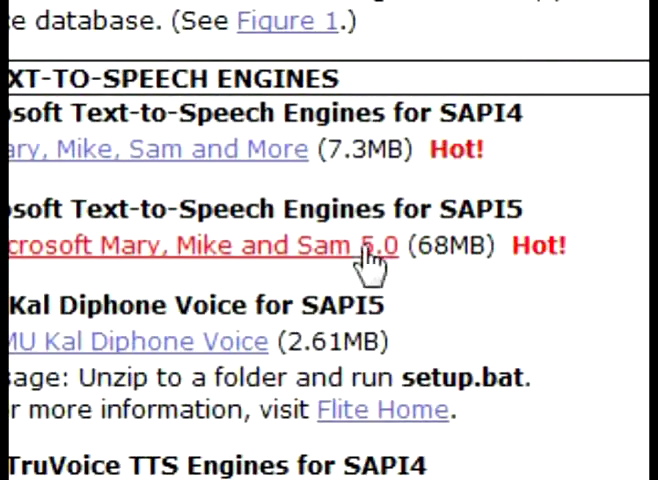
pyautogui.moveTo(255, 190)
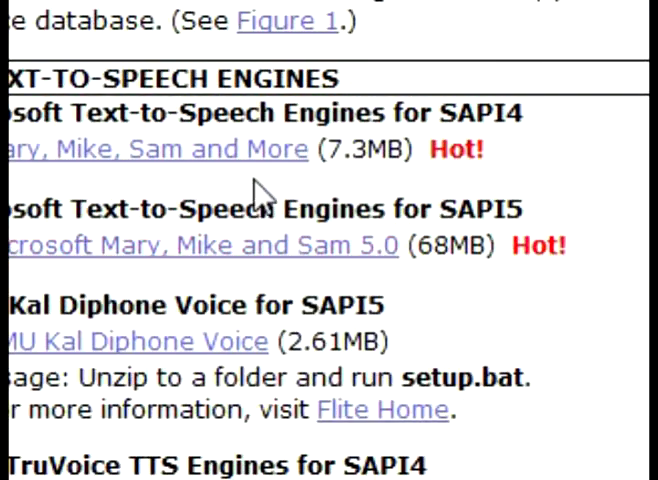
pyautogui.moveTo(400, 150)
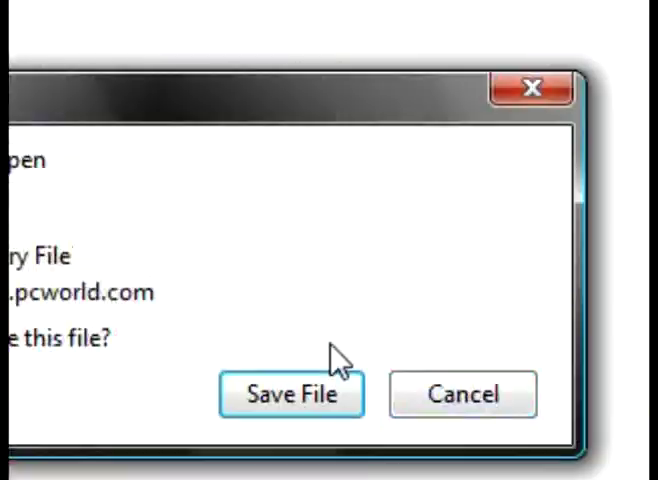
pyautogui.click(291, 393)
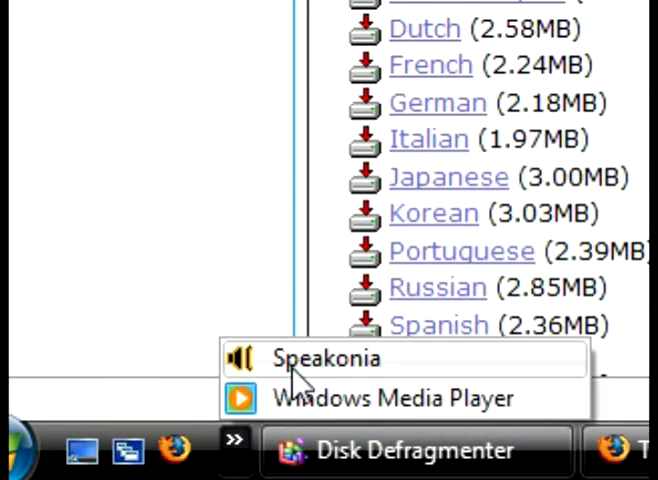
# - Bring up Speakonia and choose Sam from the Voice list
pyautogui.click(323, 358)
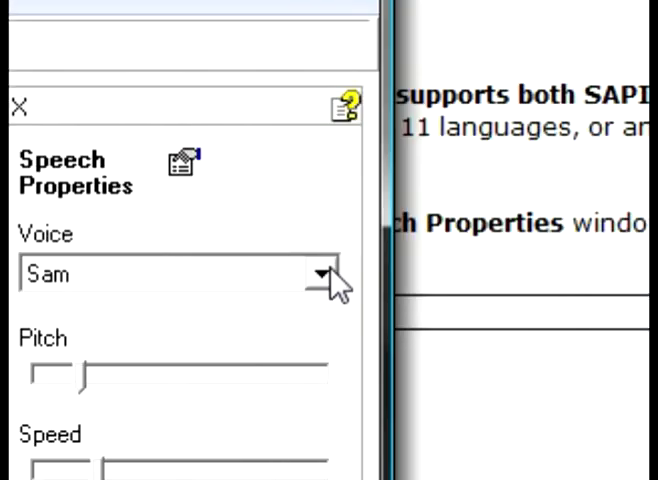
pyautogui.click(324, 273)
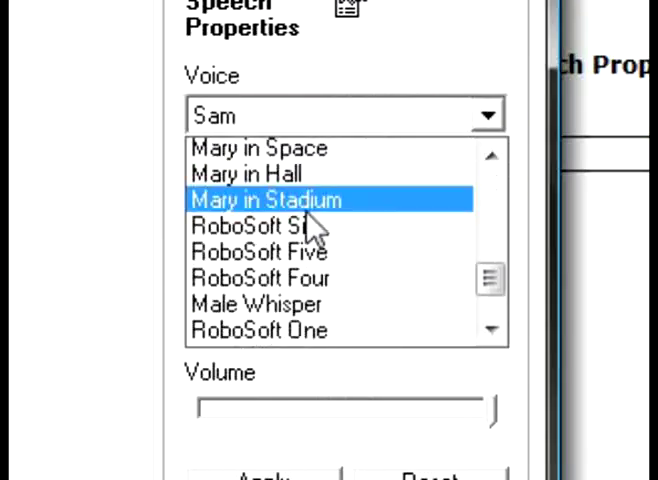
pyautogui.click(345, 114)
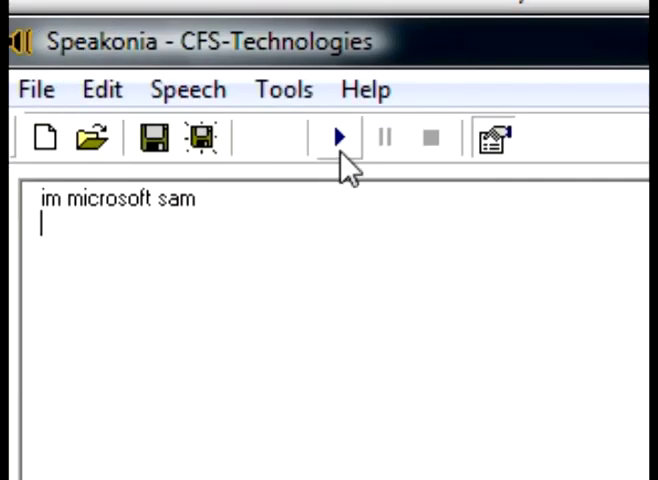
# - Play 'im microsoft sam' aloud and apply Sam in Speech Properties
pyautogui.click(337, 137)
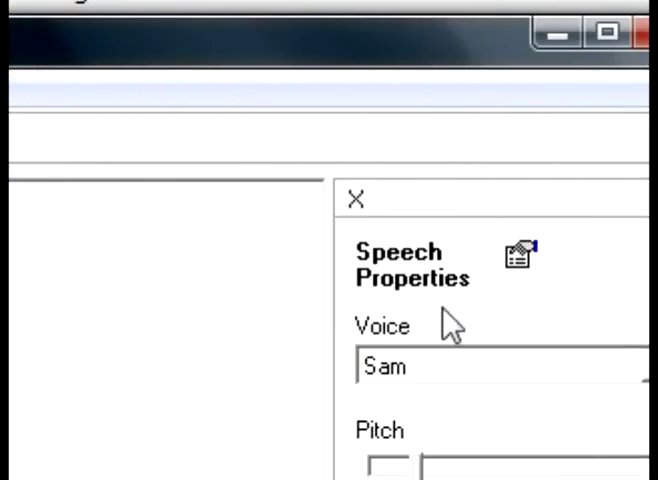
pyautogui.click(630, 367)
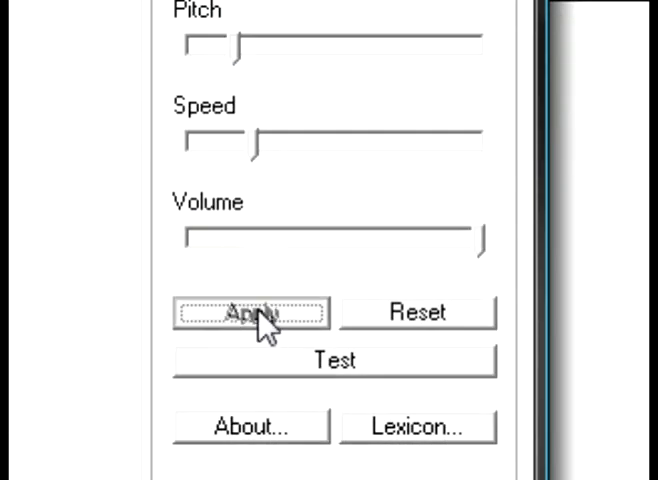
pyautogui.click(250, 313)
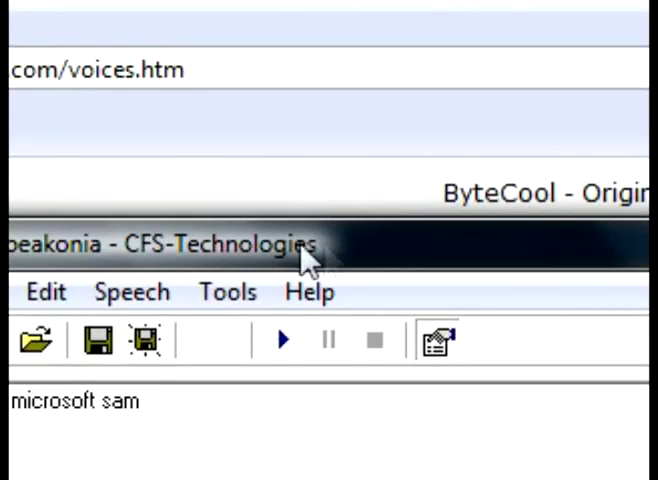
# - Focus the Speakonia window and reopen the Help menu showing the CFS-Technologies webpage link
pyautogui.click(308, 292)
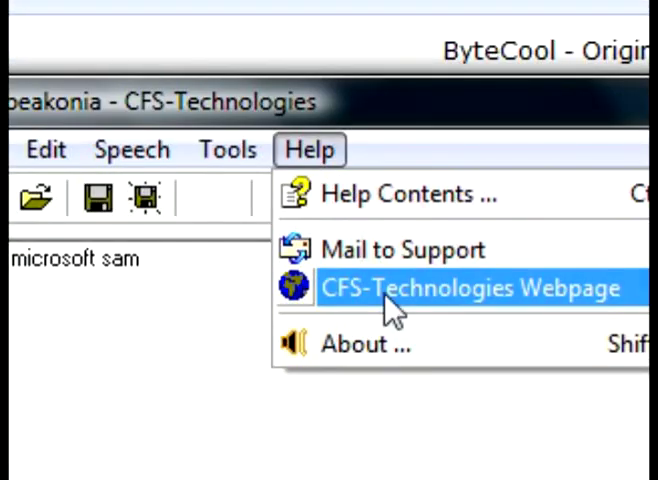
pyautogui.click(473, 288)
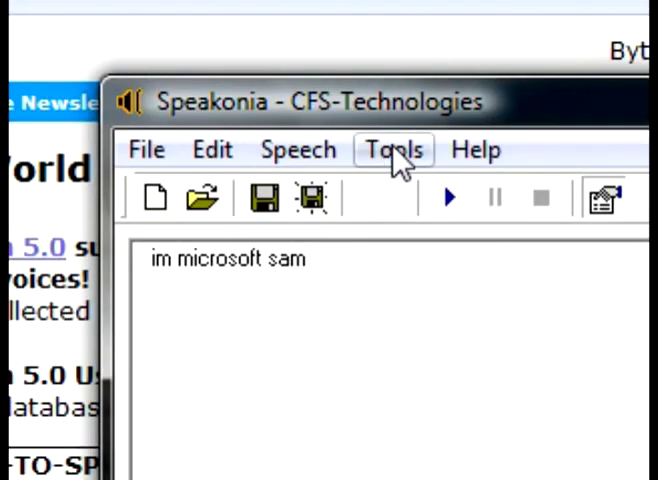
pyautogui.click(477, 150)
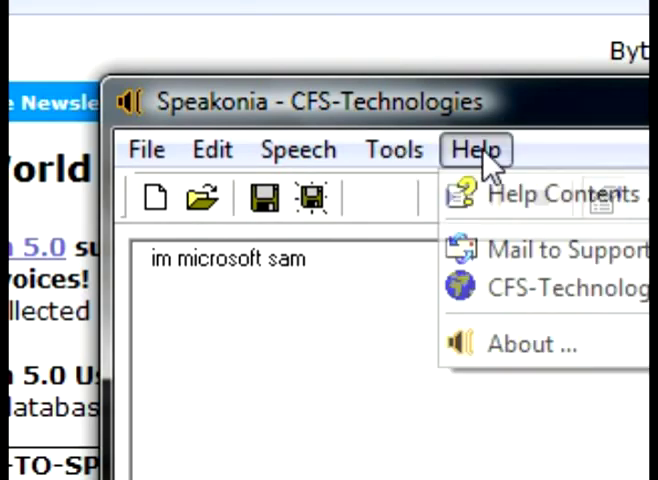